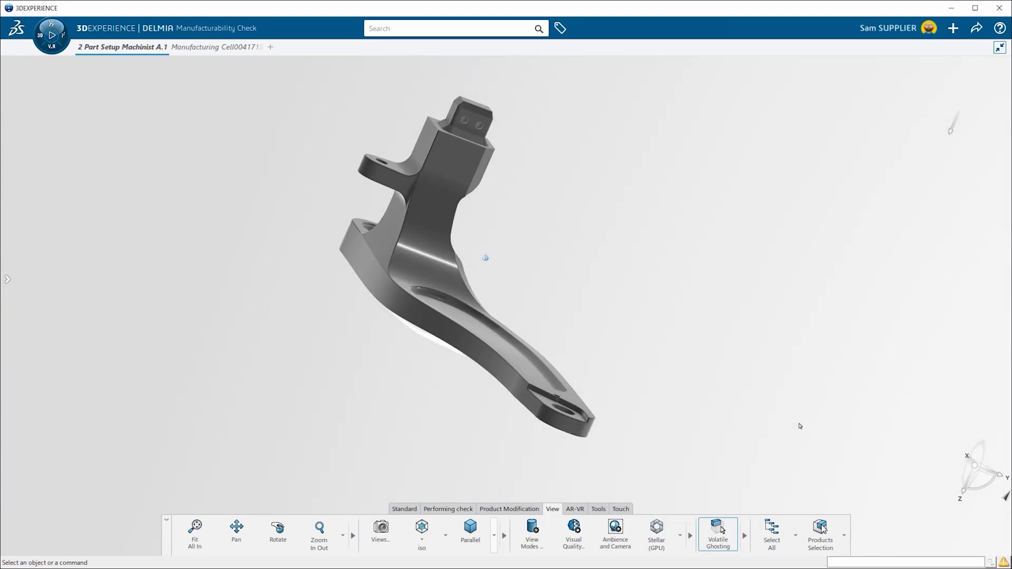
Switch from the standalone swingarm to the machine setup with the swingarm clamped in vises
left_click(215, 44)
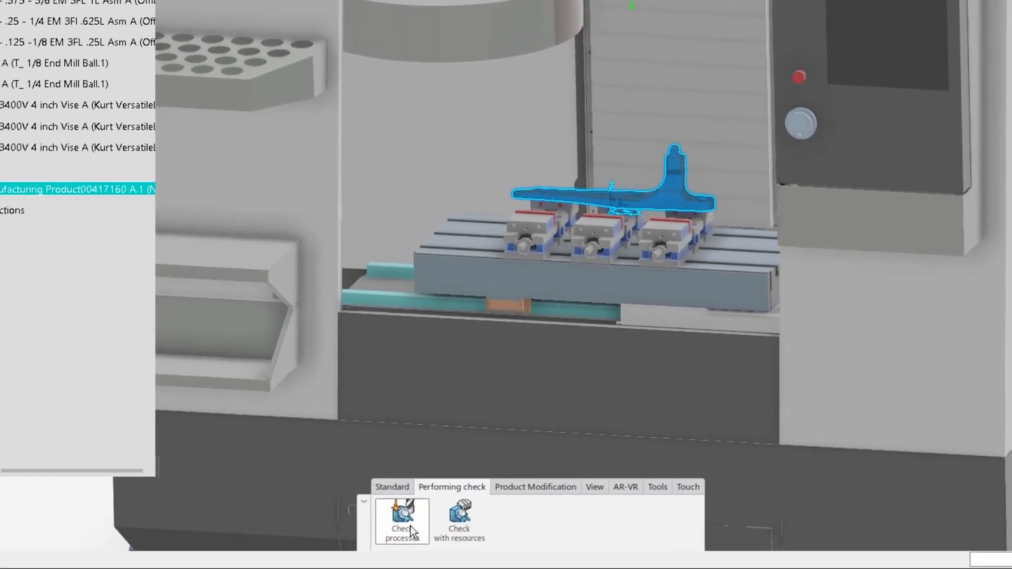
Run the per-process check with additive checks deactivated, subtractive only, and review the results
left_click(400, 520)
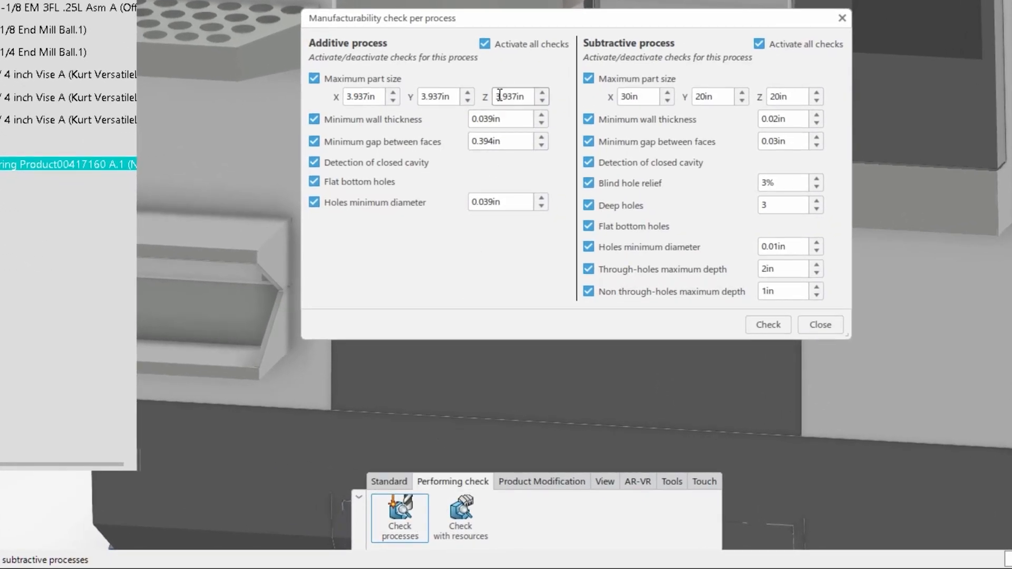
left_click(485, 44)
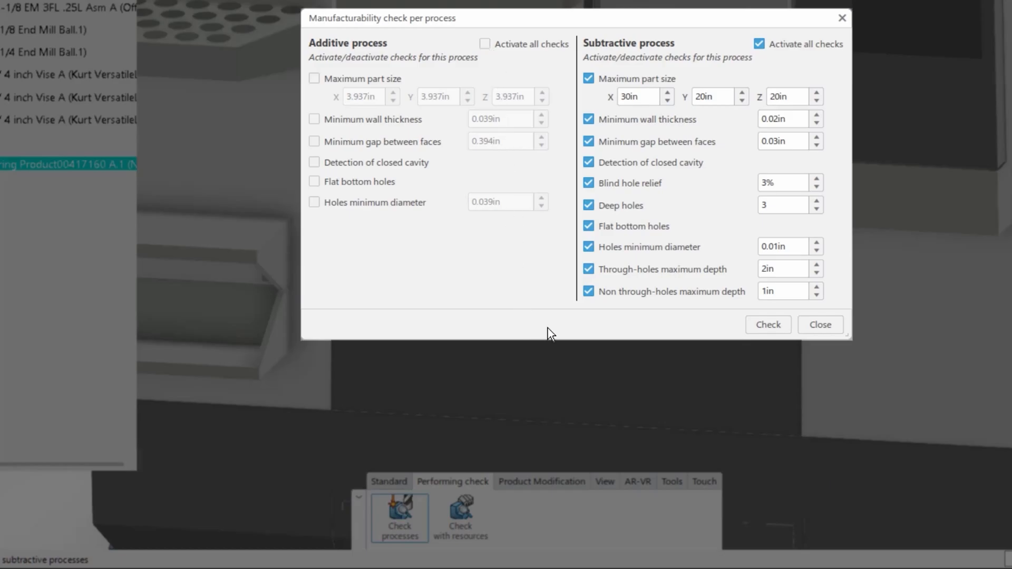
left_click(767, 324)
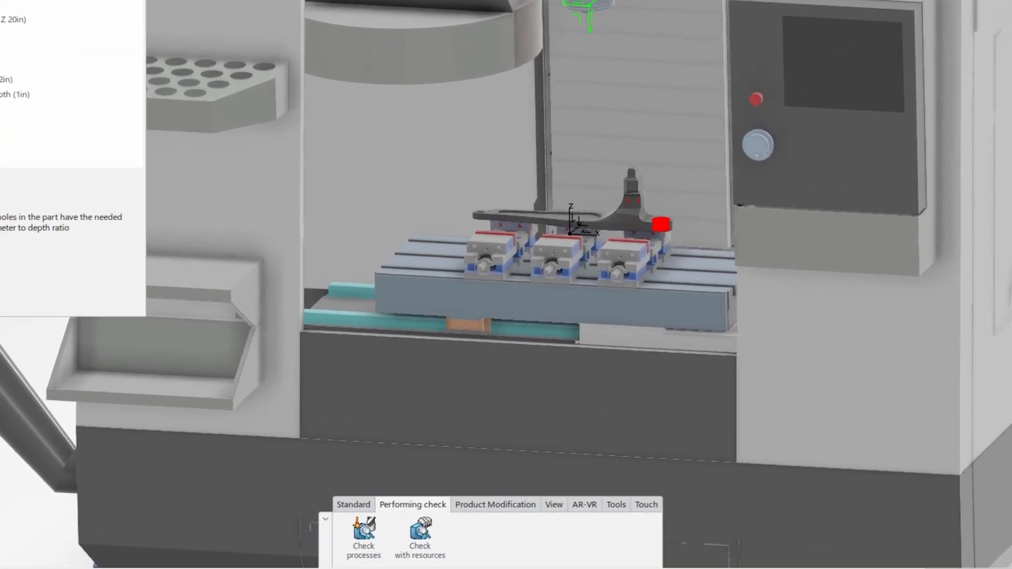
left_click(353, 503)
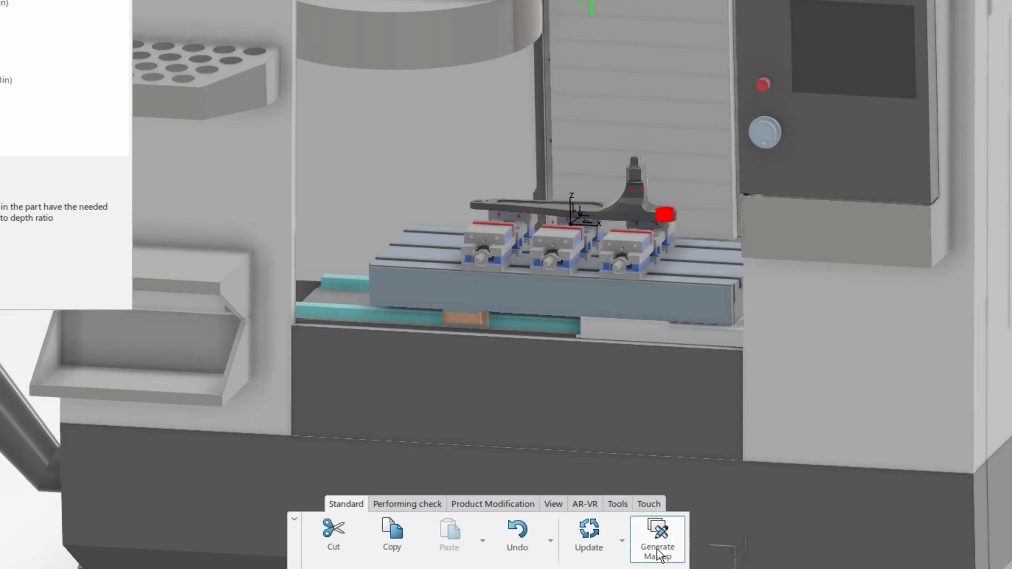
Create the 'Part is too tall' markup about the hole's tool reach and copy its share link
left_click(656, 538)
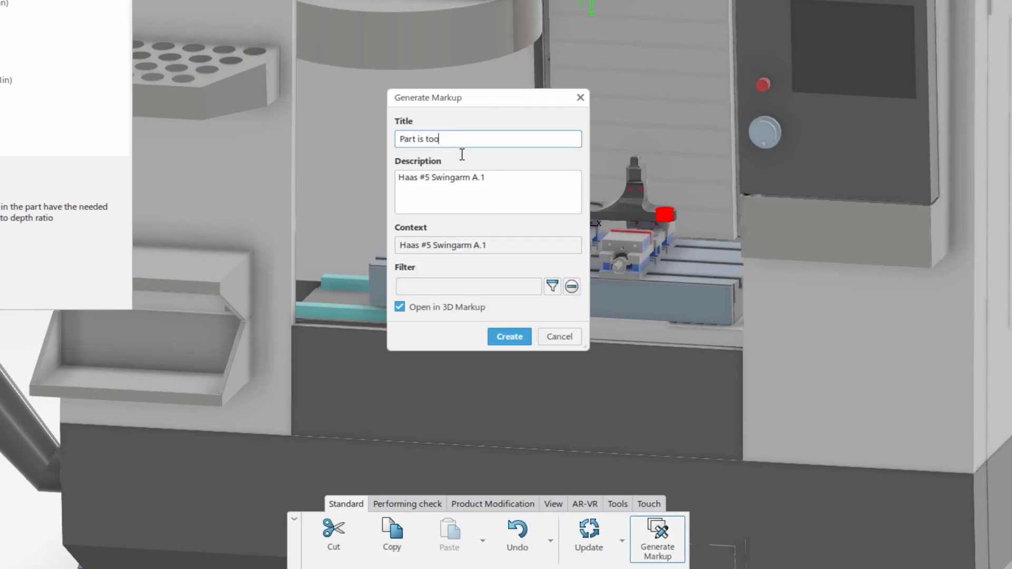
left_click(508, 336)
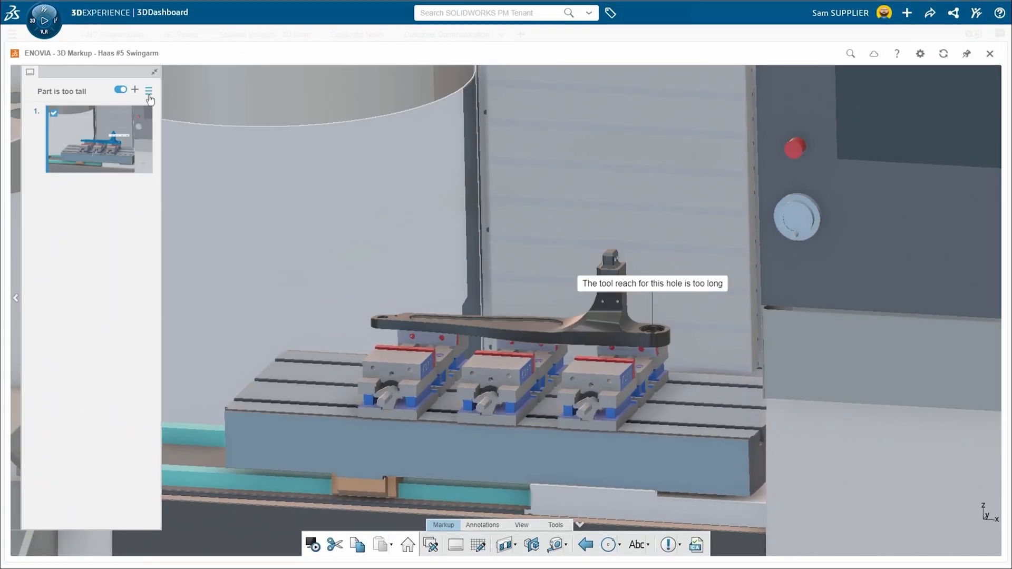
left_click(148, 90)
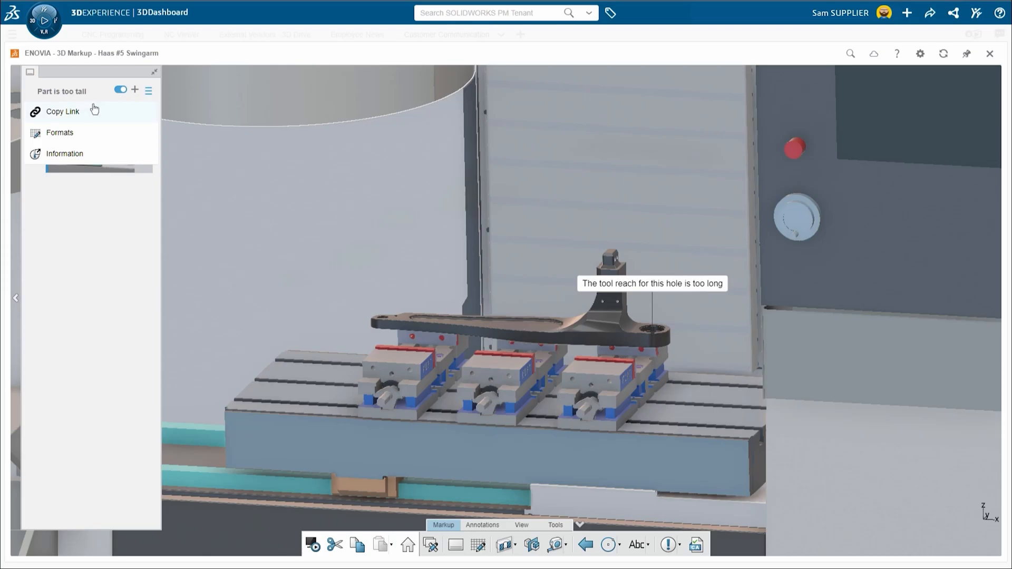
left_click(63, 111)
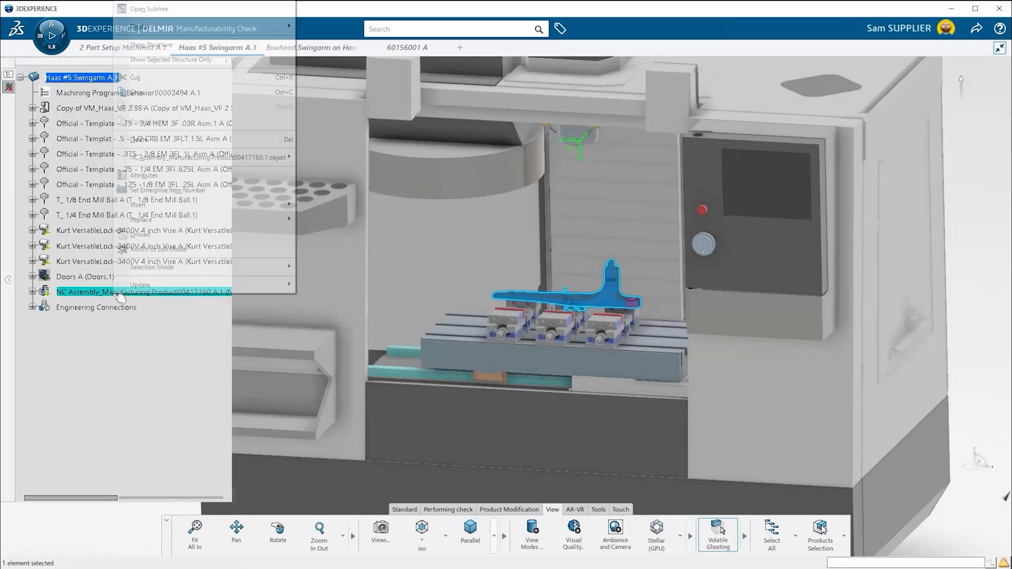
mouse_move(141, 219)
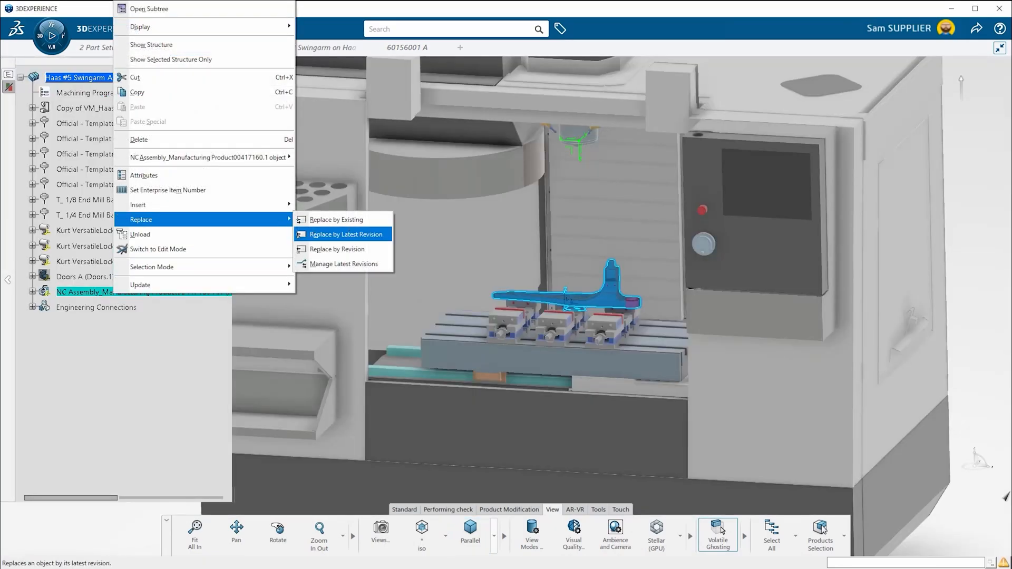
Replace the swingarm NC assembly with its latest revision and return to the machine setup
left_click(343, 234)
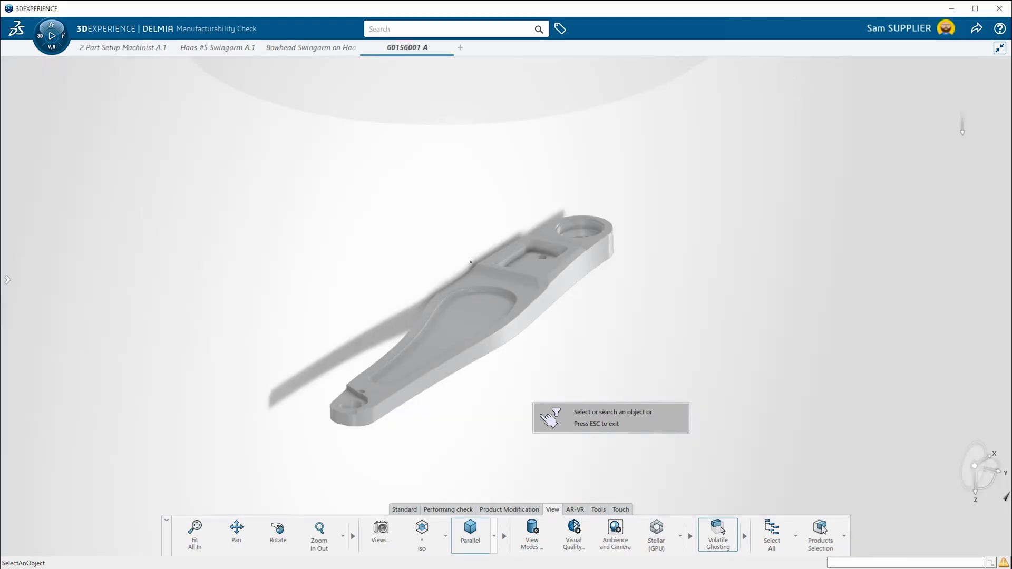
left_click(217, 47)
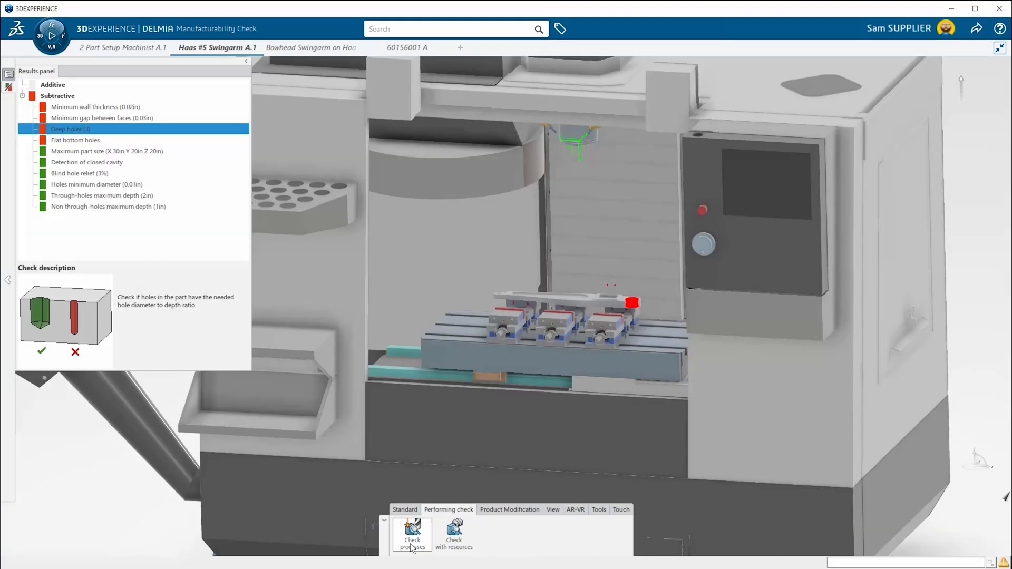
left_click(411, 535)
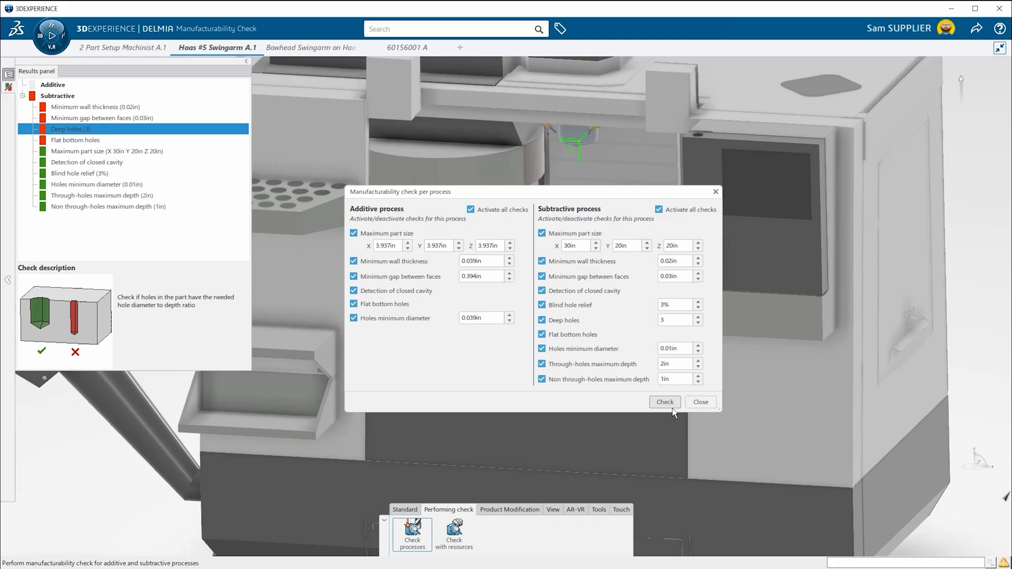
Rerun the process checks on the revised swingarm so deep holes pass, then close the dialog
left_click(664, 401)
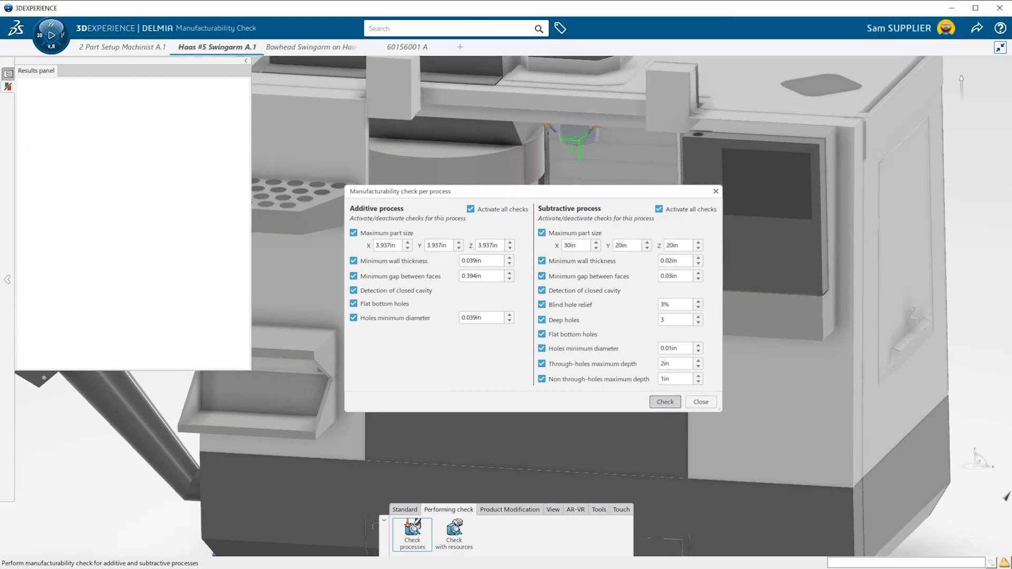
left_click(664, 401)
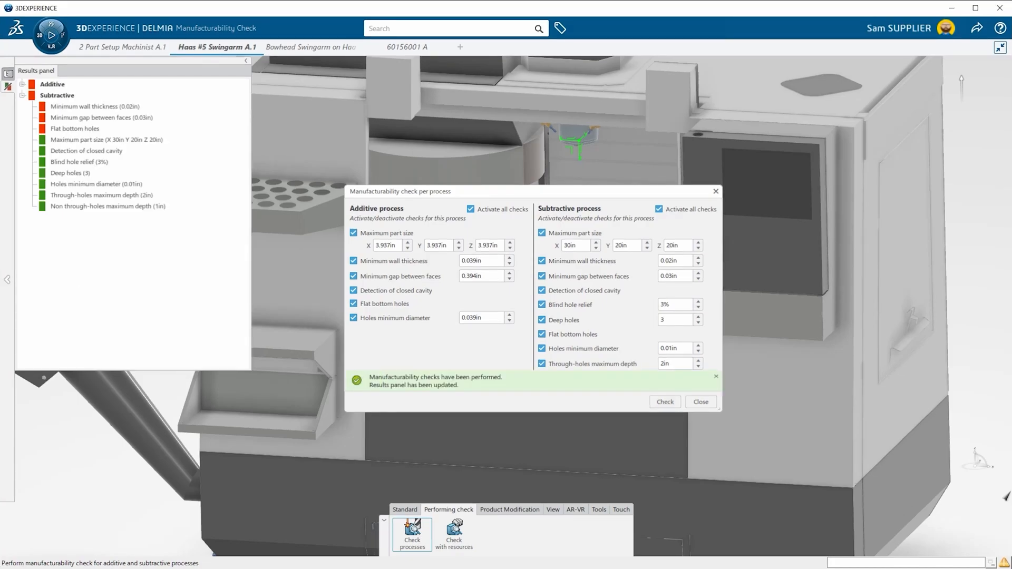
left_click(700, 402)
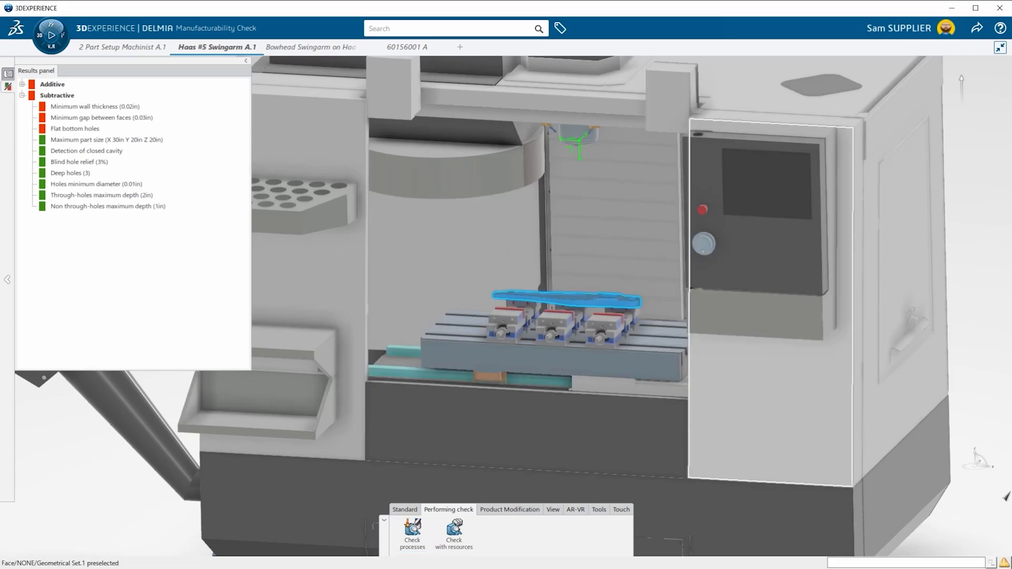
Select Sweeping.3 and play its material removal simulation on the revised swingarm
left_click(107, 139)
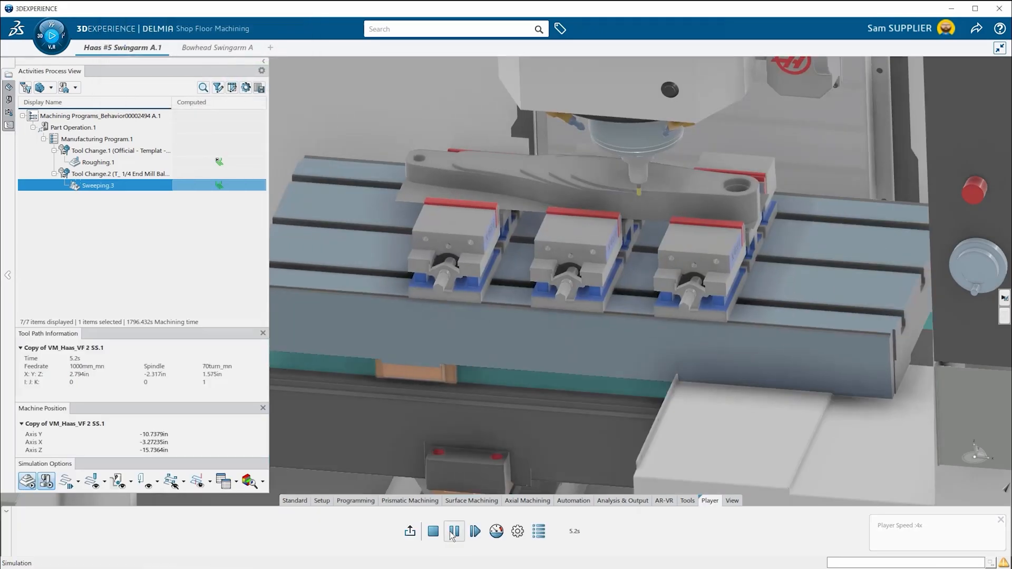
left_click(475, 531)
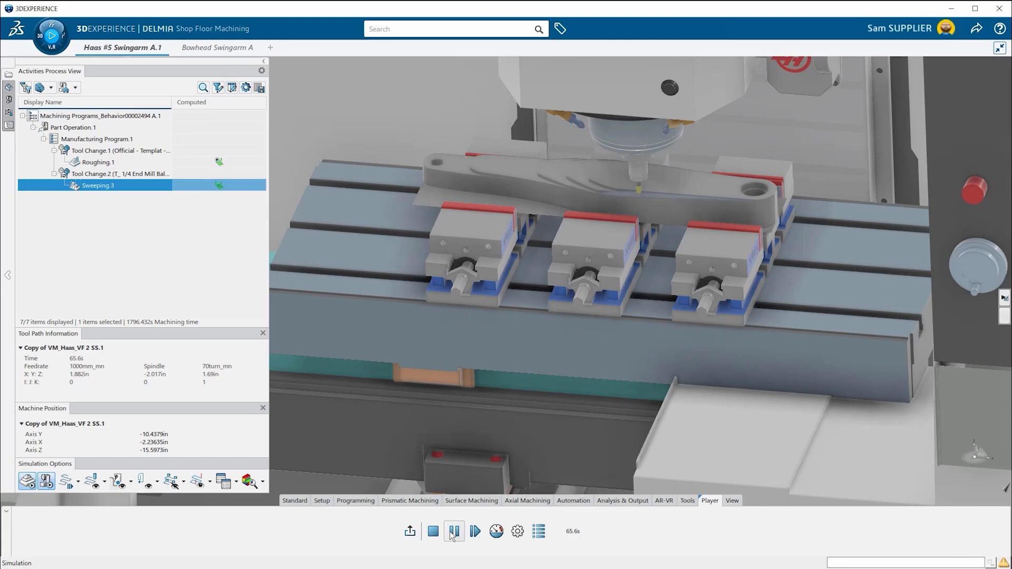
left_click(475, 531)
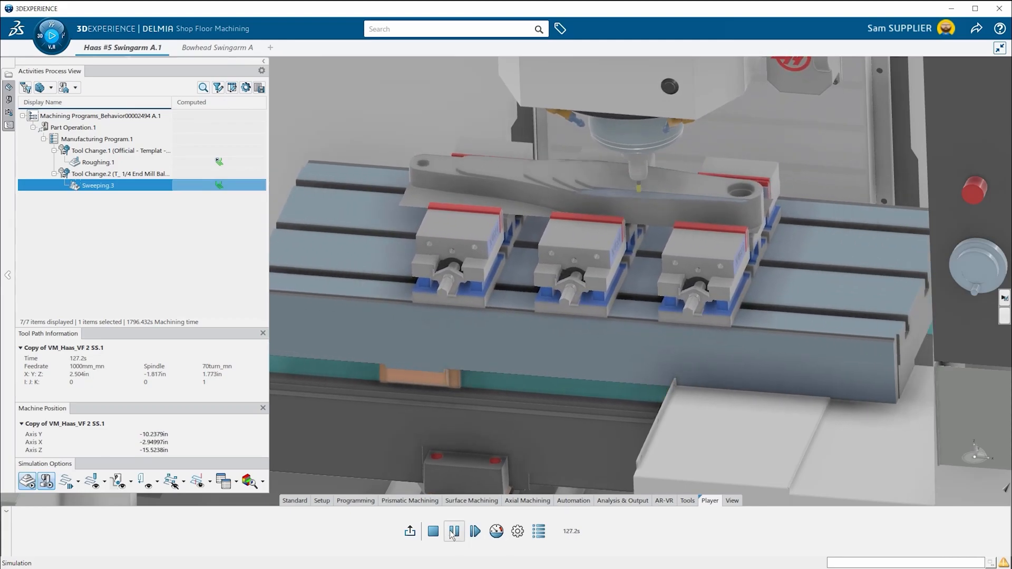
left_click(474, 531)
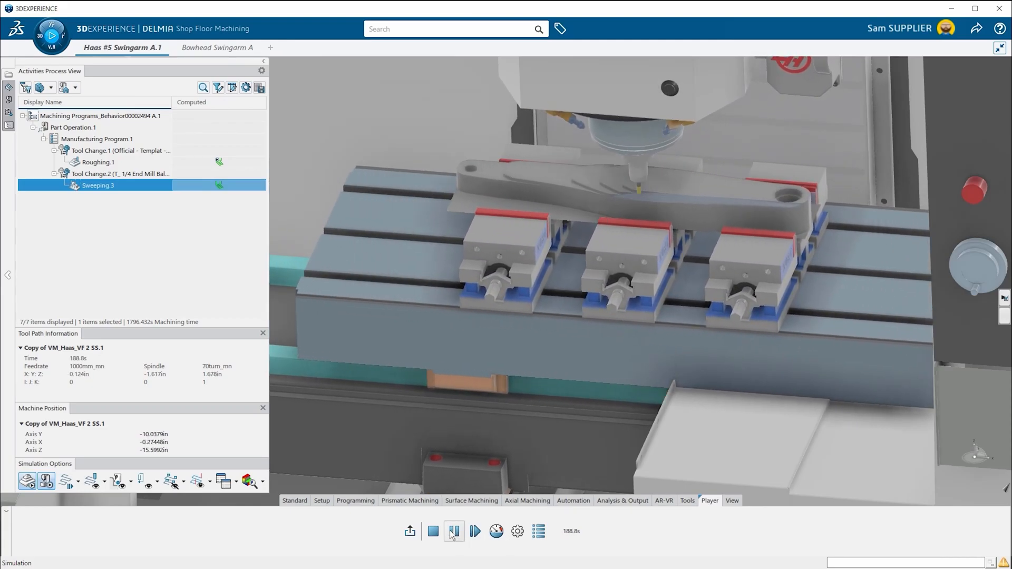
left_click(474, 531)
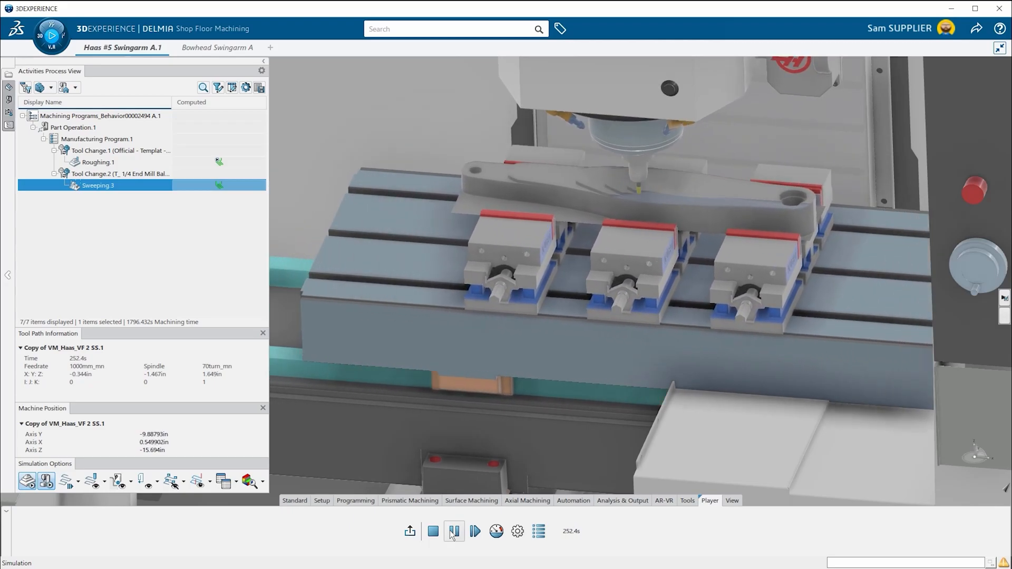
left_click(475, 531)
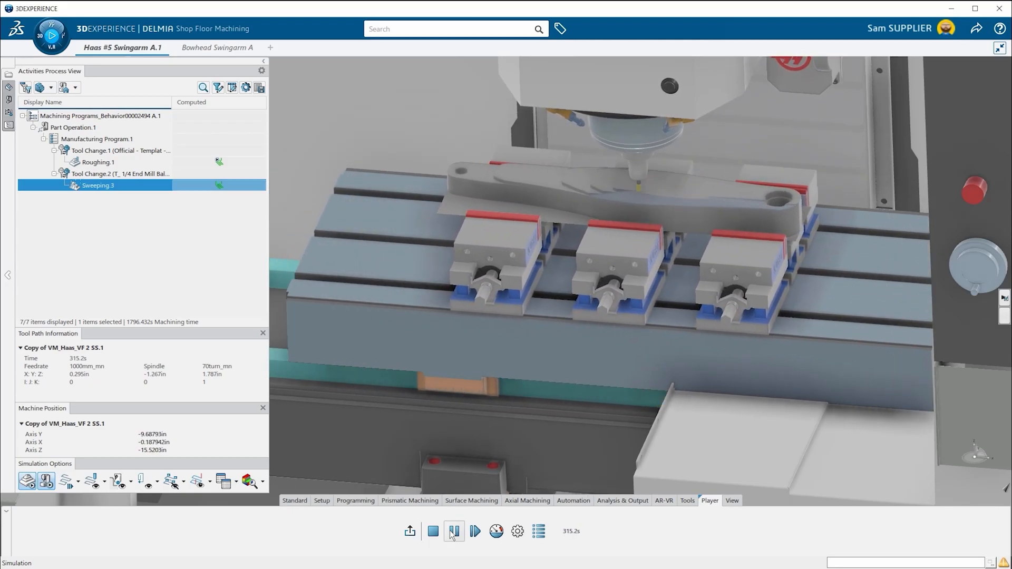
left_click(453, 531)
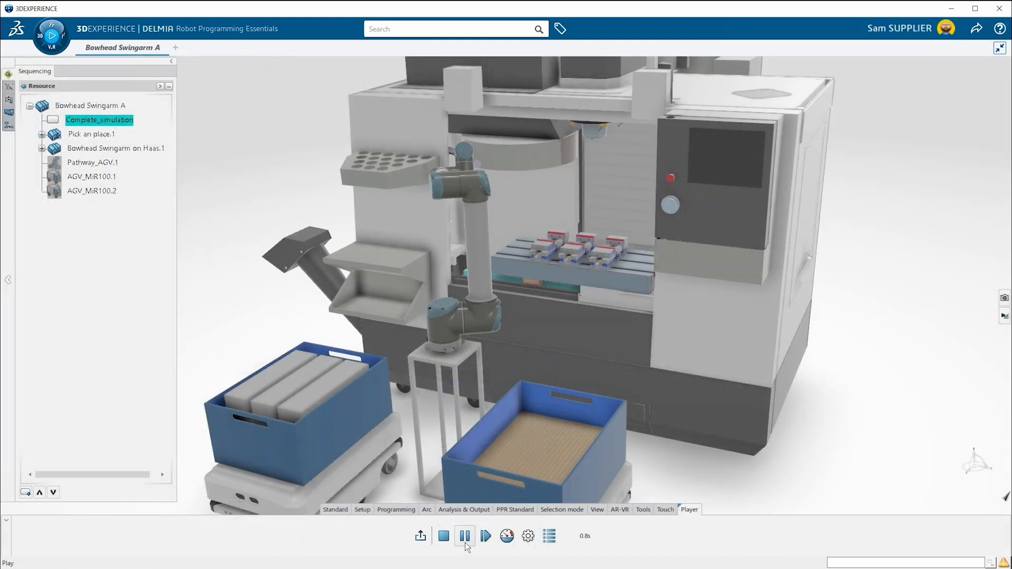
Play Complete_simulation of the robot loading stock, then measure the stock part's mass and inertia matrix
left_click(464, 535)
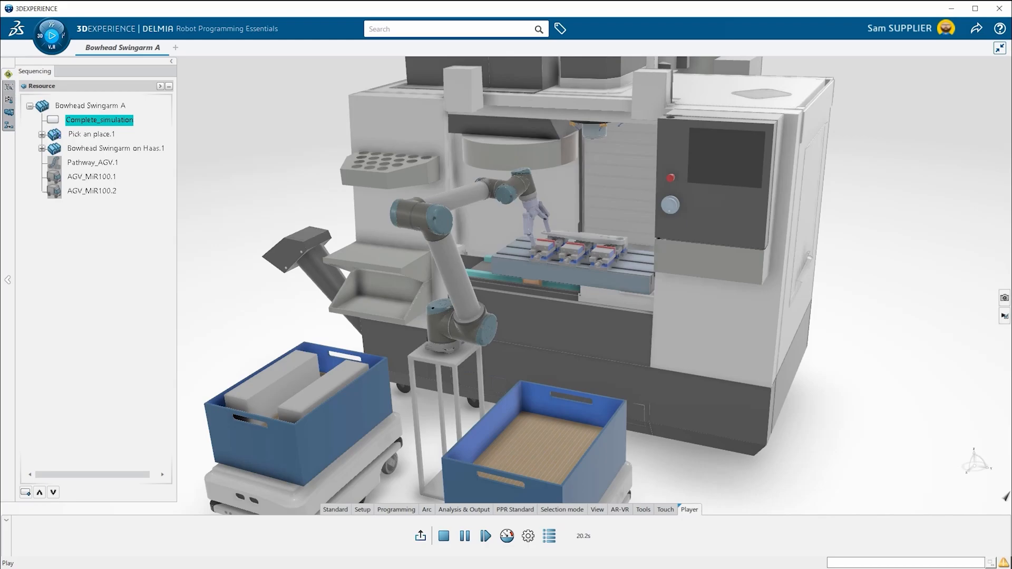
left_click(563, 523)
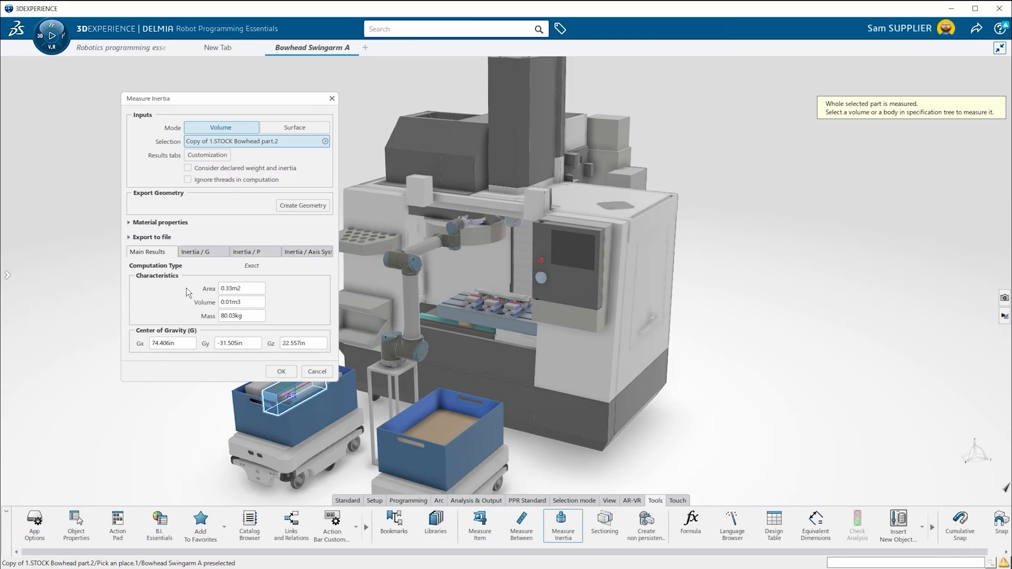
left_click(202, 252)
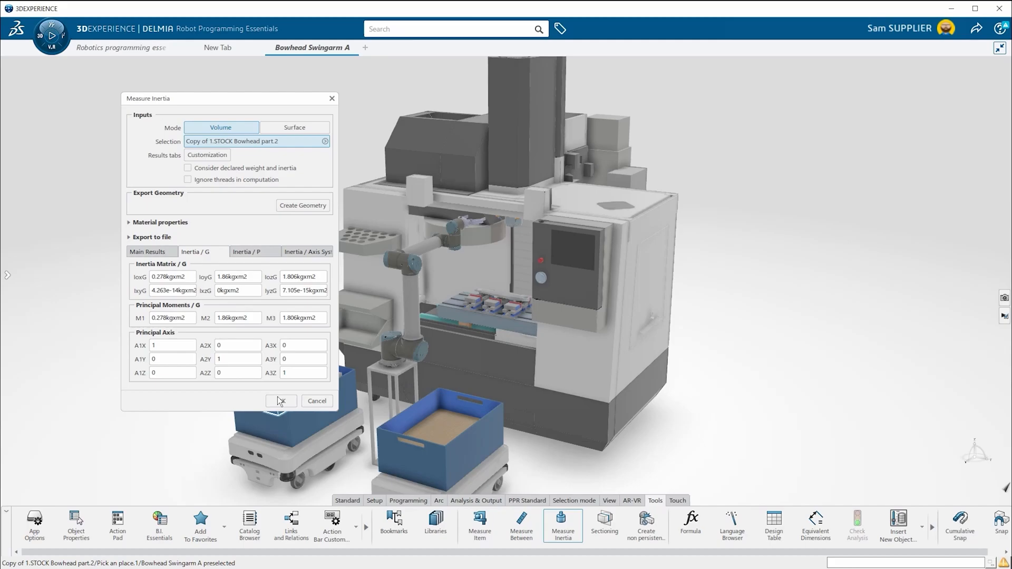
left_click(281, 400)
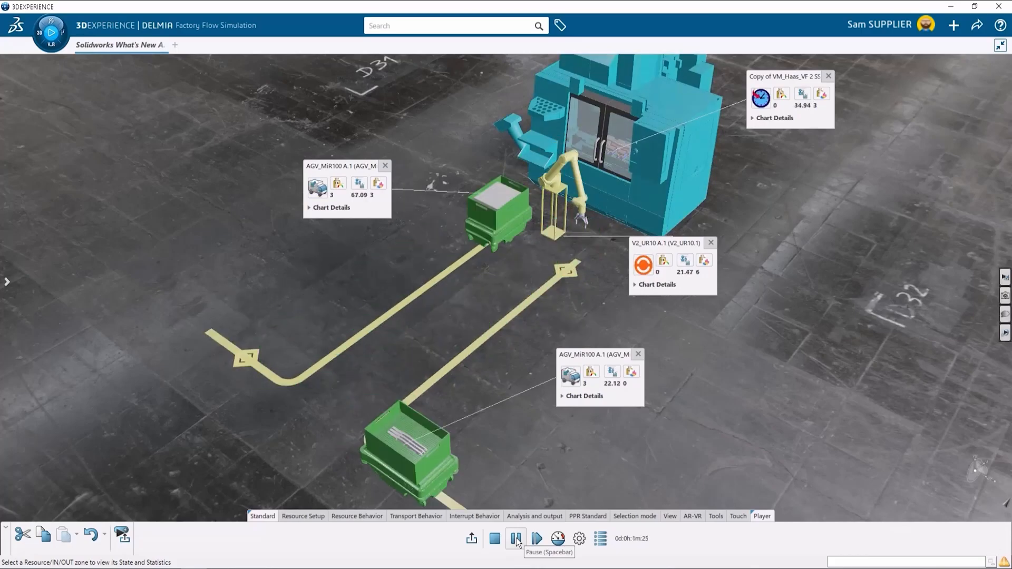
Play the factory flow simulation and check Average Bottleneck per resource, pausing and resuming
left_click(515, 538)
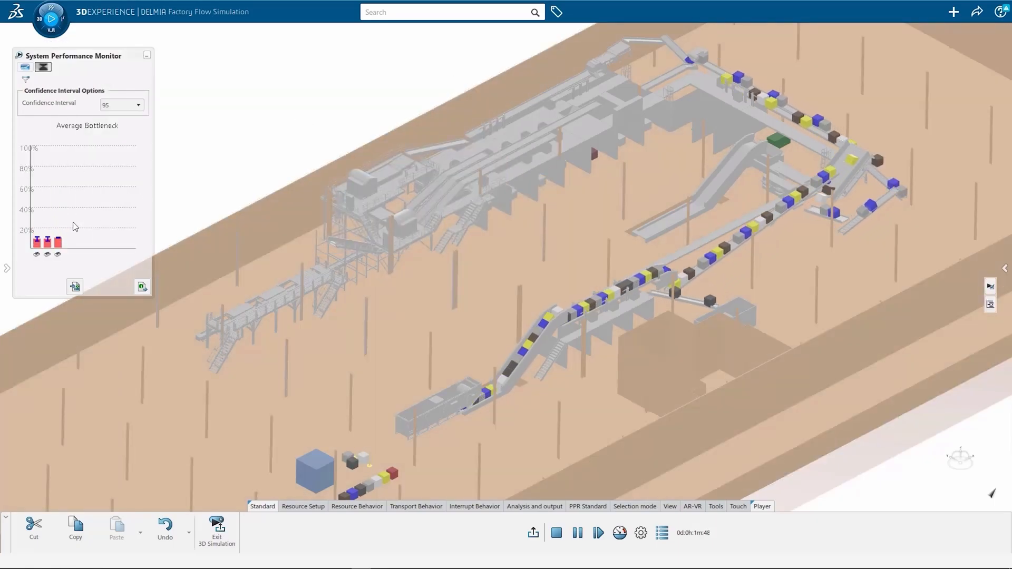
left_click(576, 532)
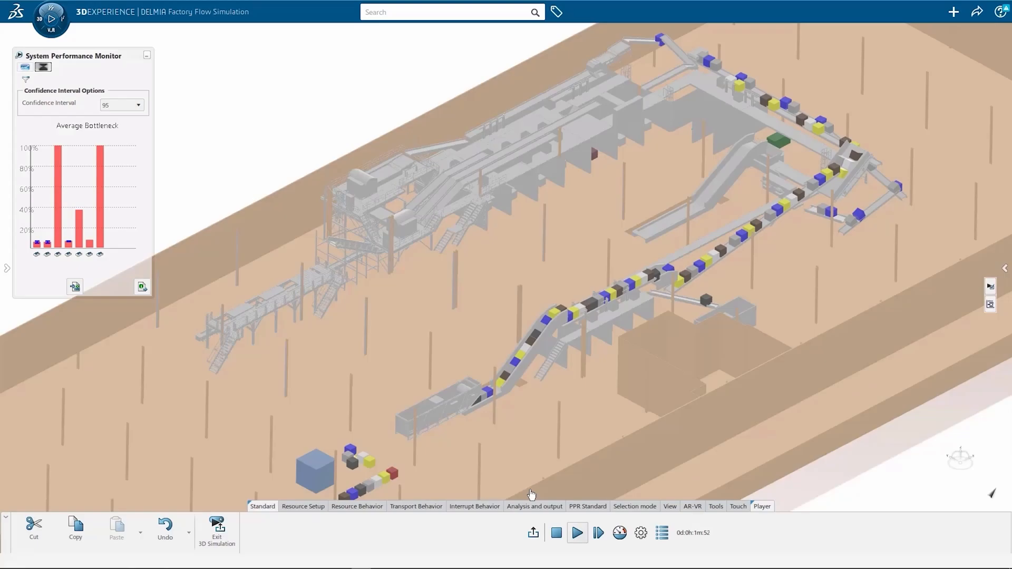
left_click(576, 532)
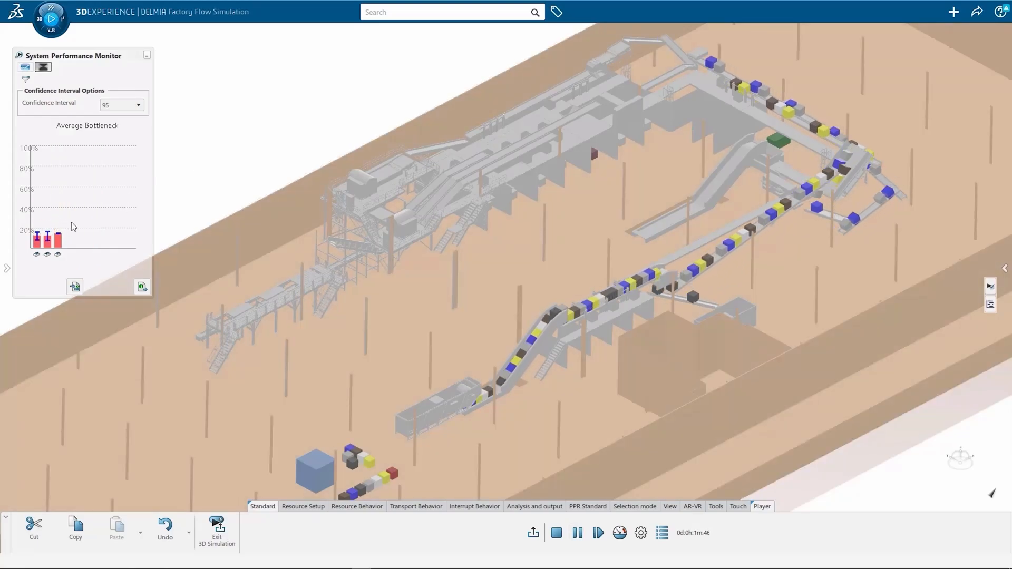